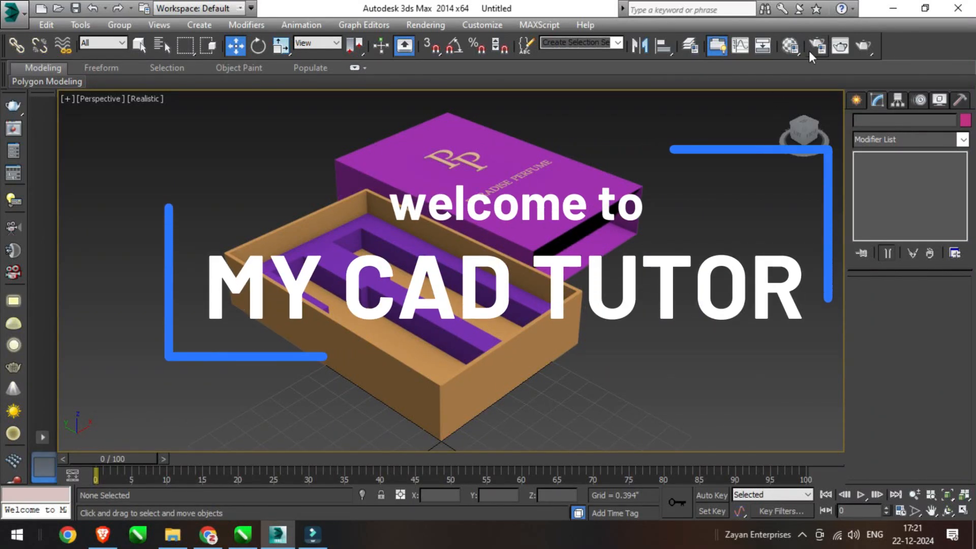
Assign V-Ray Adv 3.60.03 as the production renderer in Render Setup (F10)
click(816, 46)
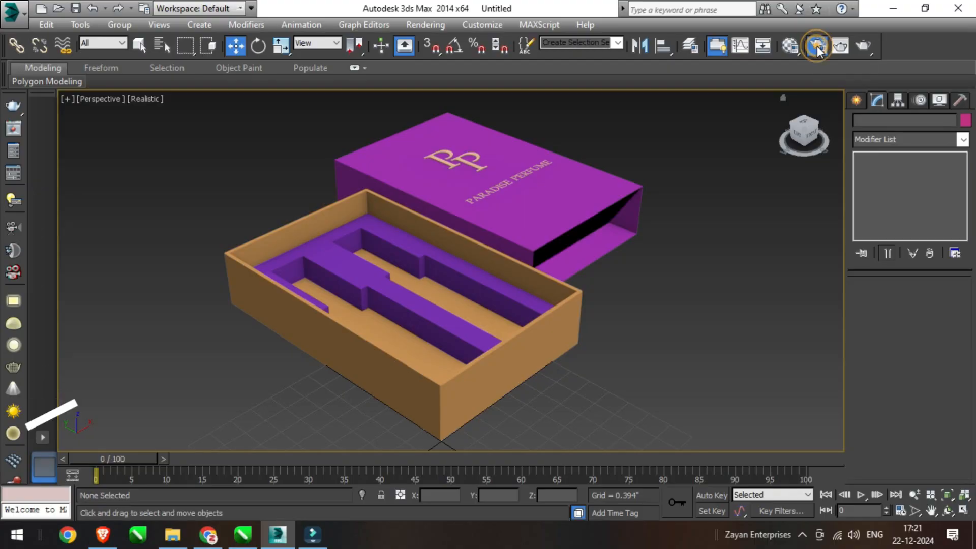
key(F10)
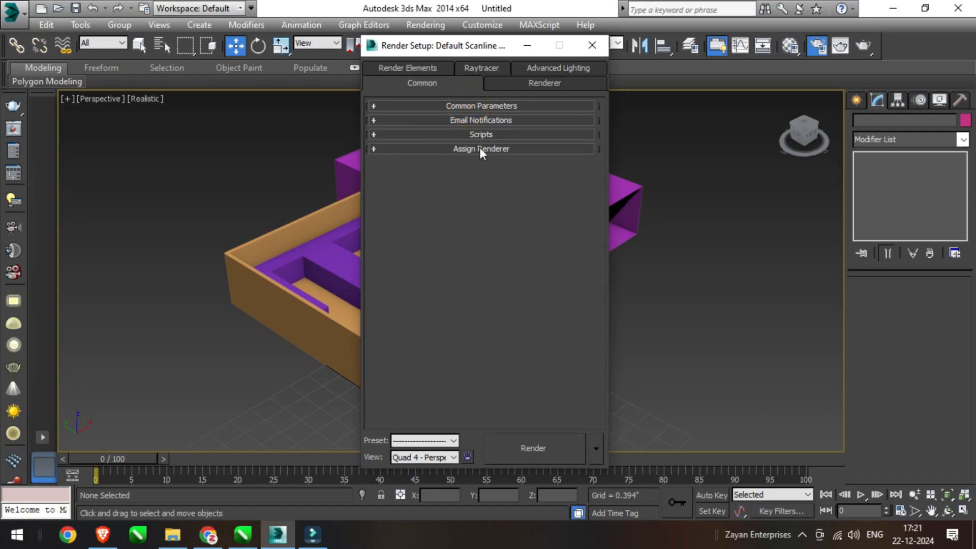
click(480, 148)
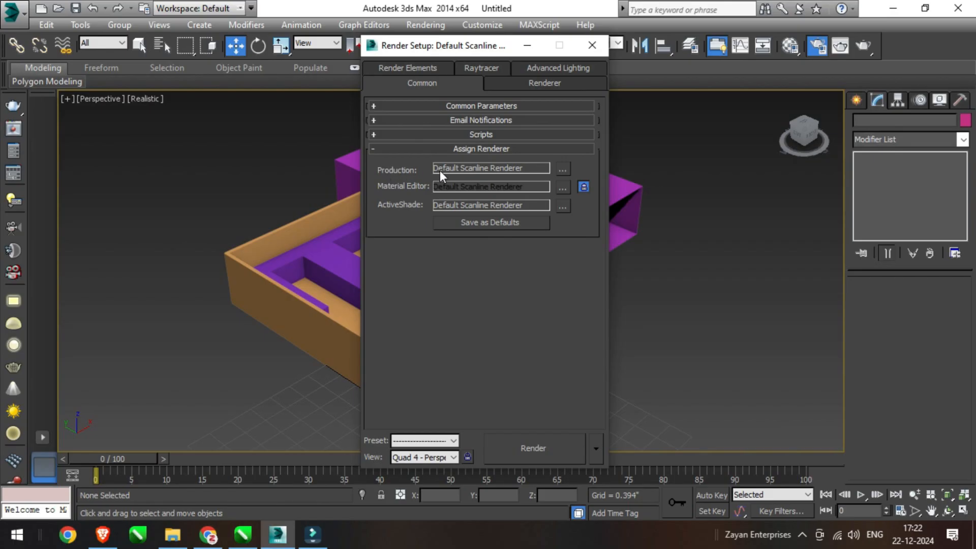
click(561, 169)
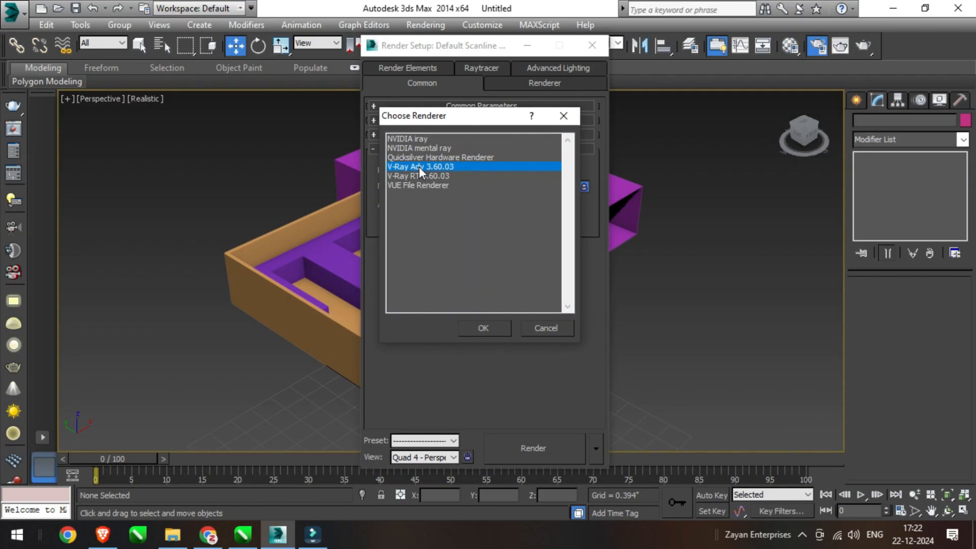
mouse_move(422, 175)
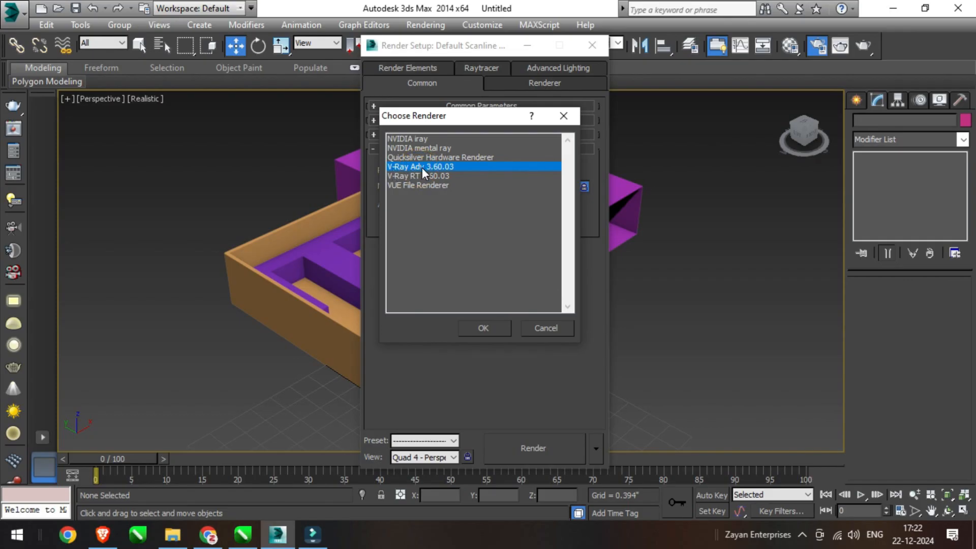
click(483, 328)
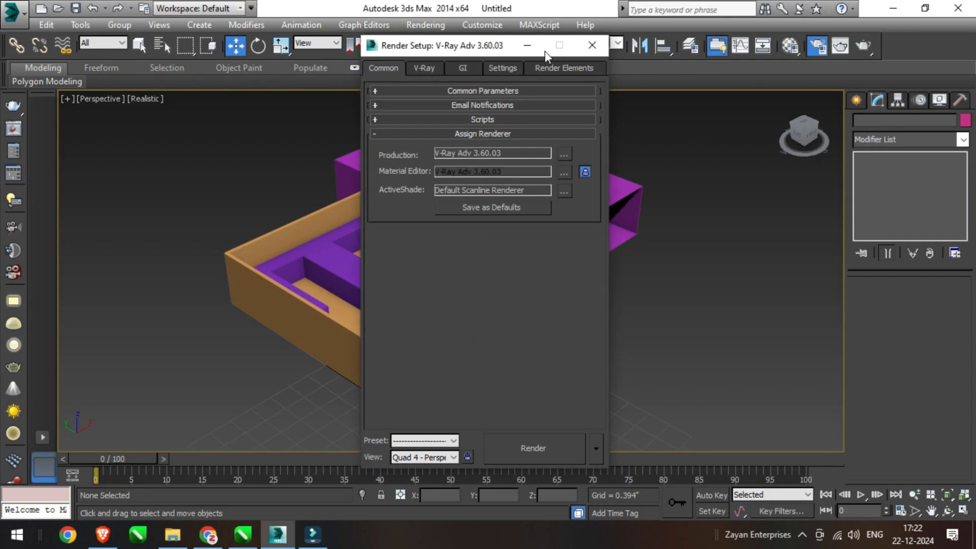
click(591, 44)
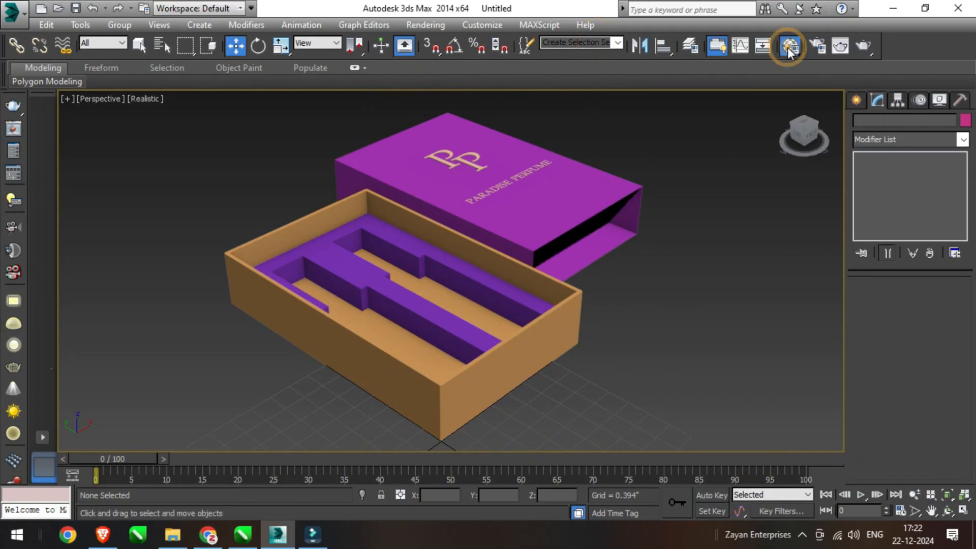
Replace the first sample slot's material with a VRayMtl from the V-Ray category (Material #25)
key(m)
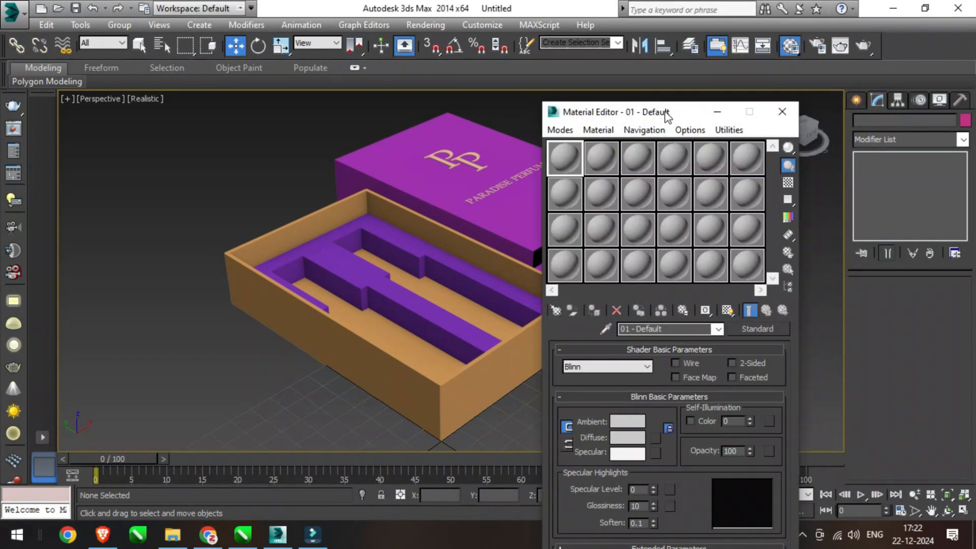
mouse_move(555, 310)
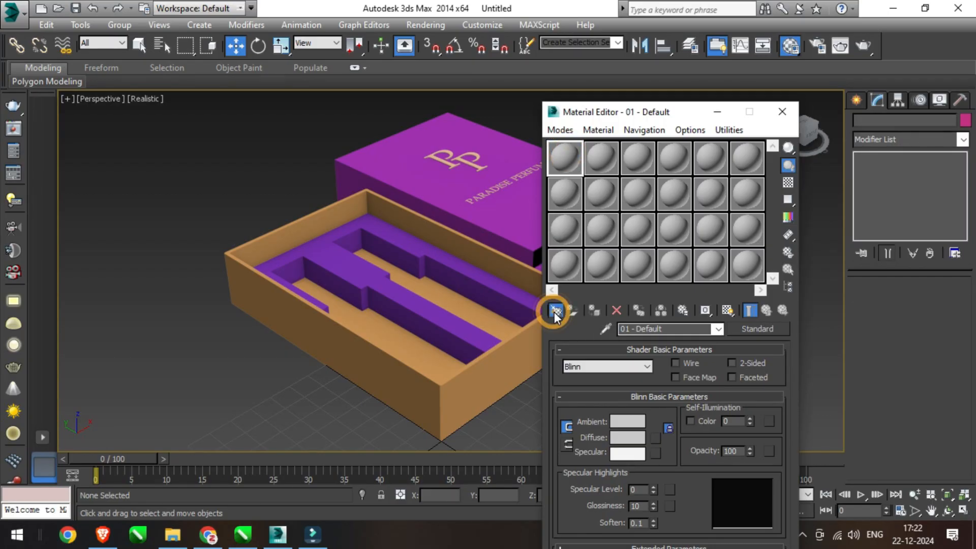
click(554, 311)
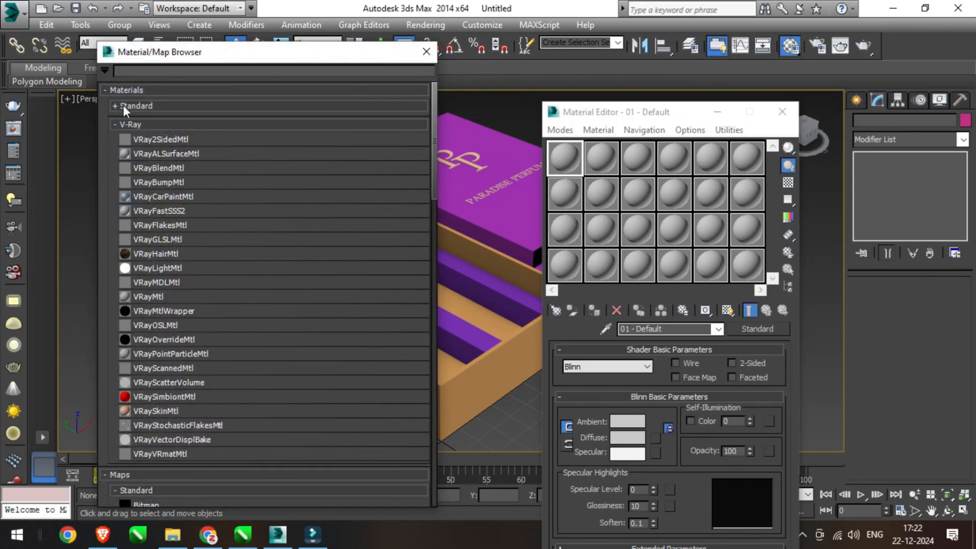
click(134, 124)
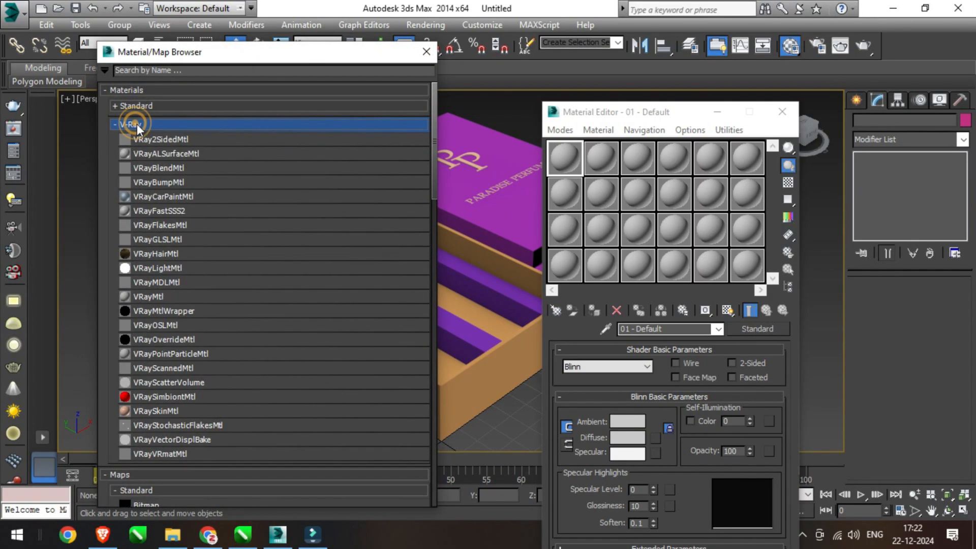
click(149, 296)
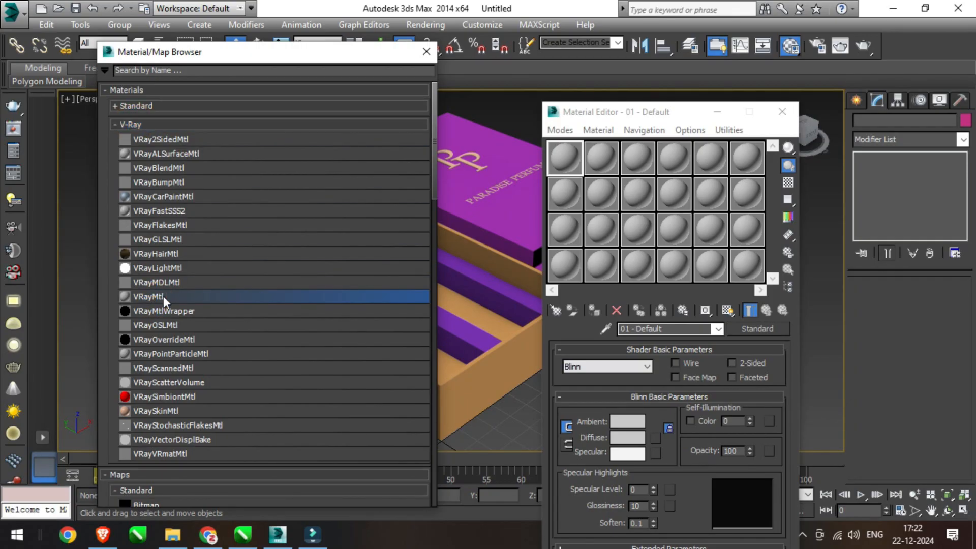
double_click(148, 297)
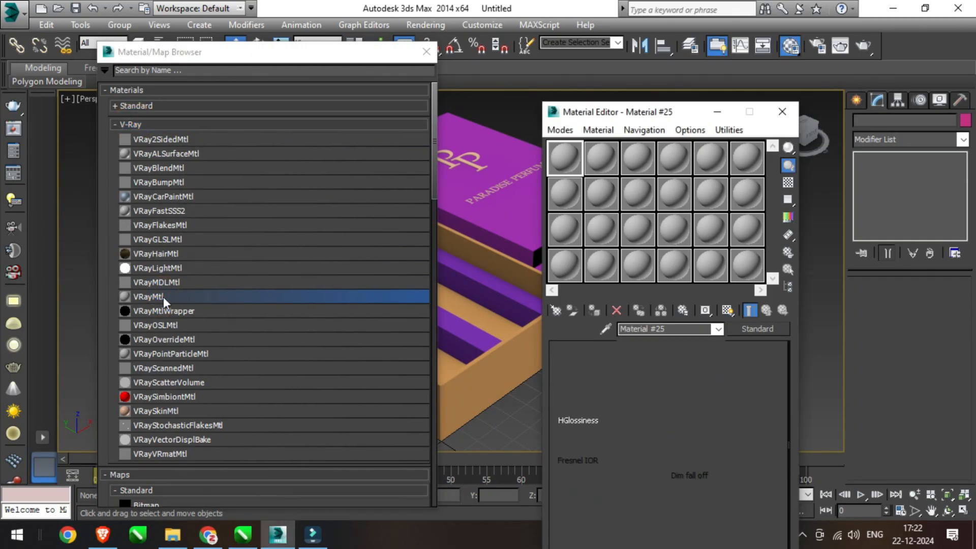
double_click(148, 297)
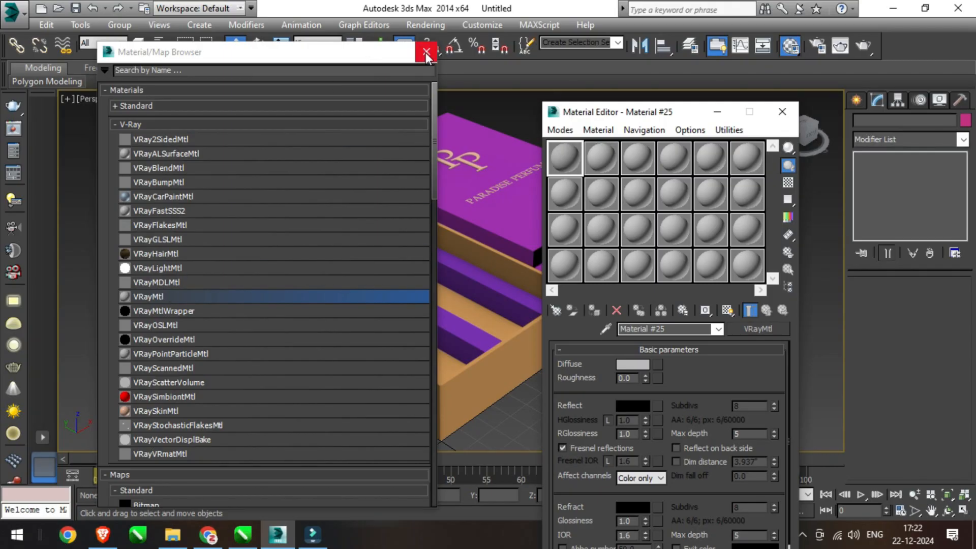
click(425, 53)
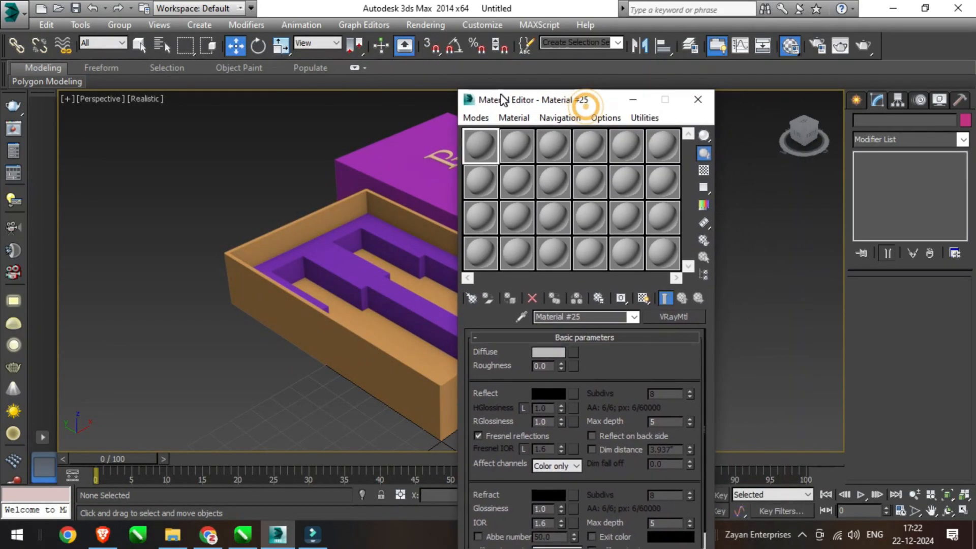
drag(529, 99, 523, 84)
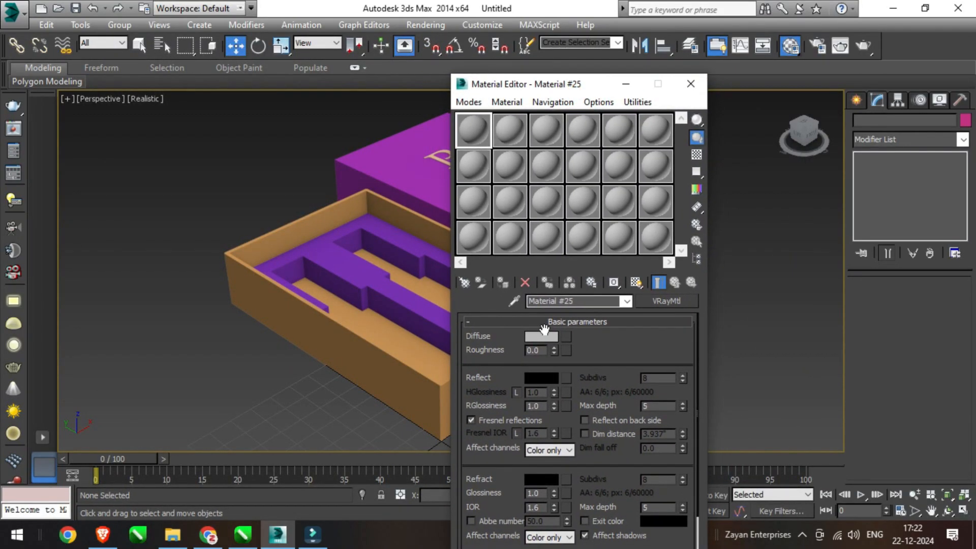
Set Material #25's diffuse to light blue and assign it to the tray
click(540, 336)
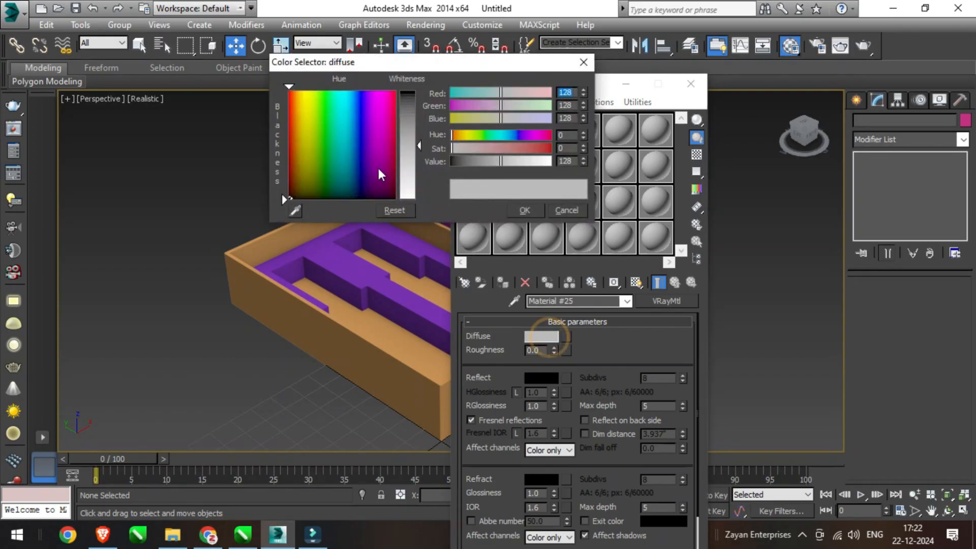
click(347, 152)
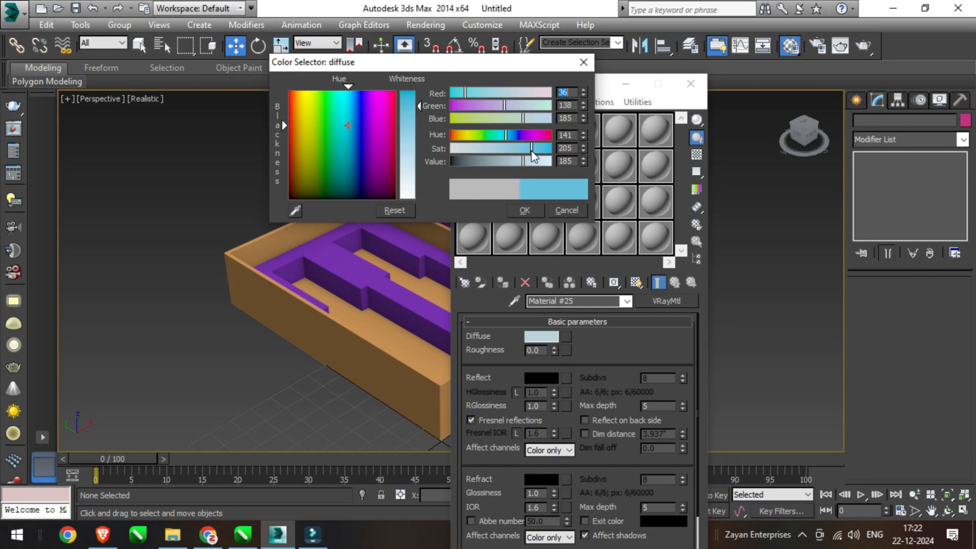
click(524, 210)
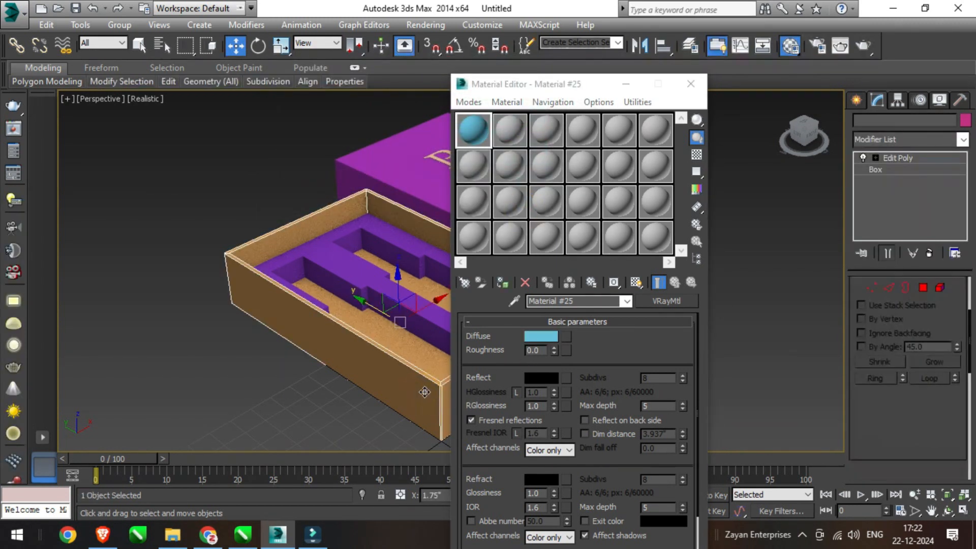
click(502, 282)
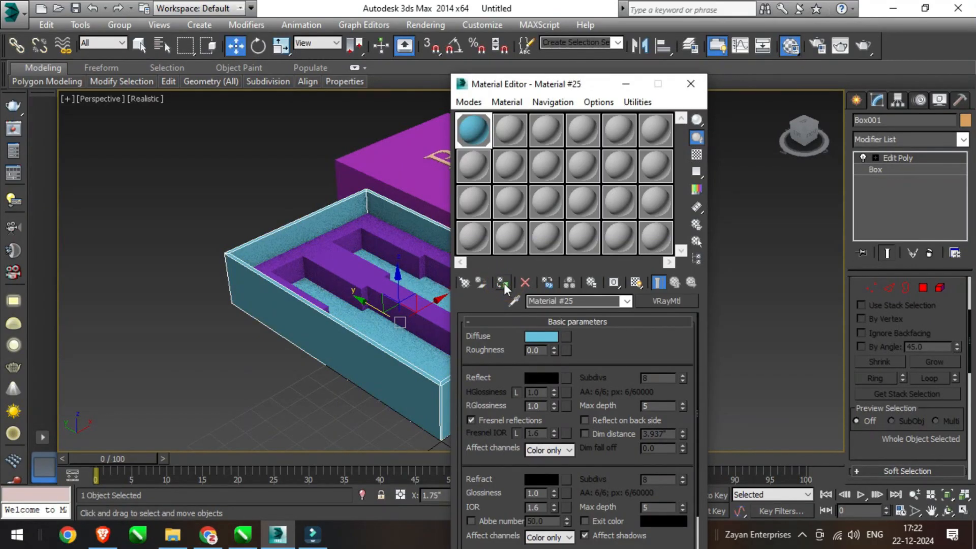
click(357, 348)
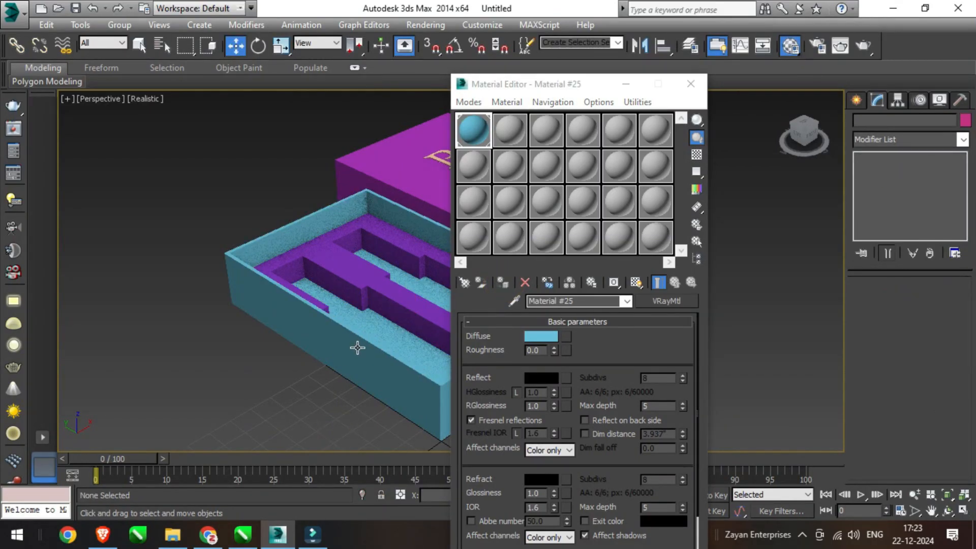
click(293, 261)
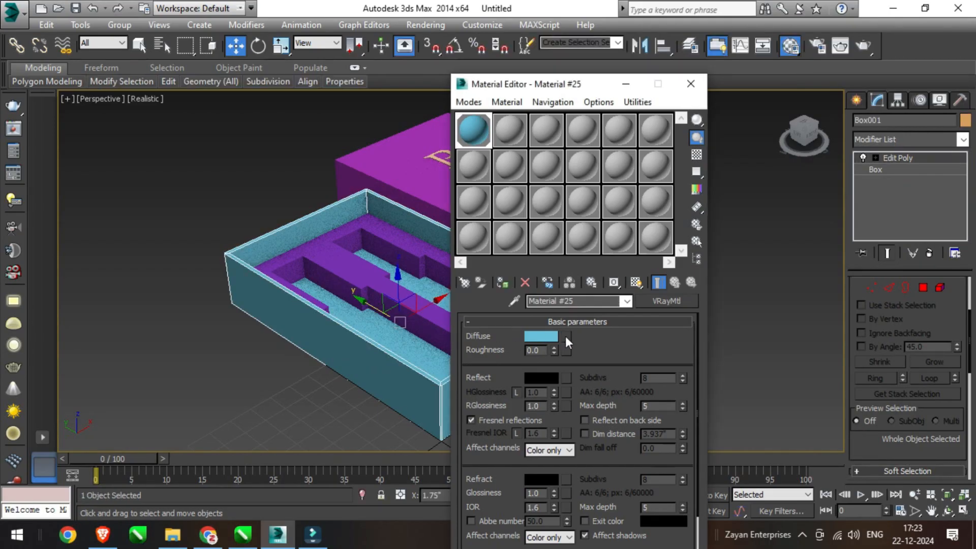
Load gold-textured-background from Downloads as Material #25's diffuse bitmap
click(565, 337)
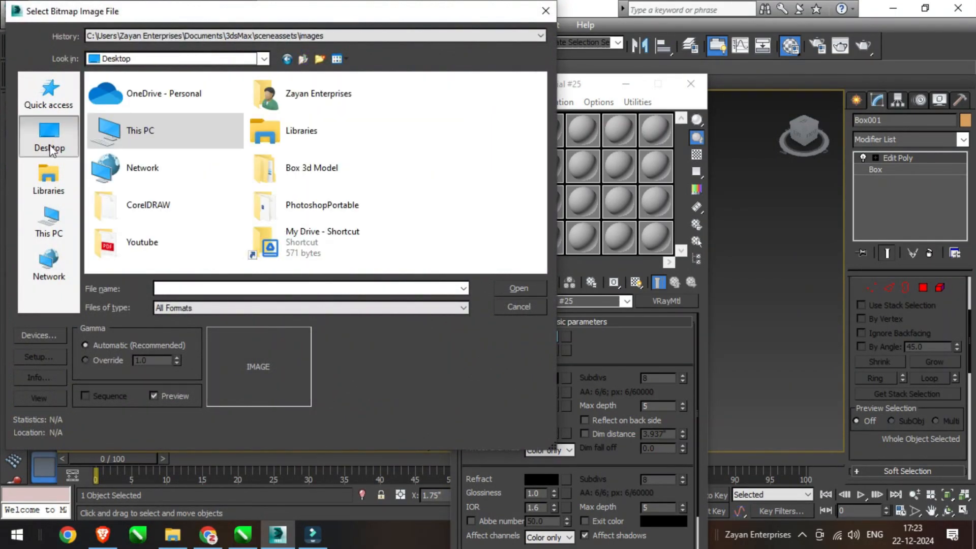
mouse_move(168, 80)
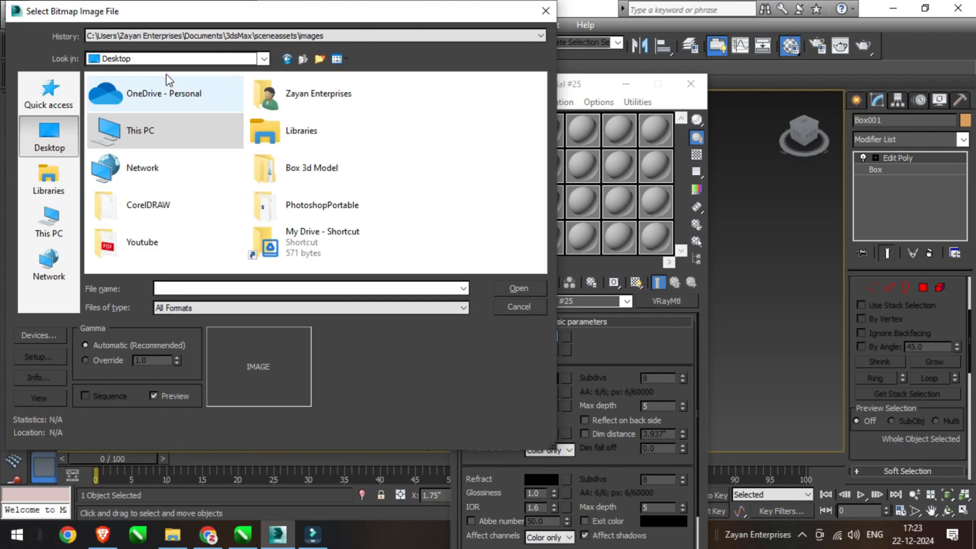
click(263, 58)
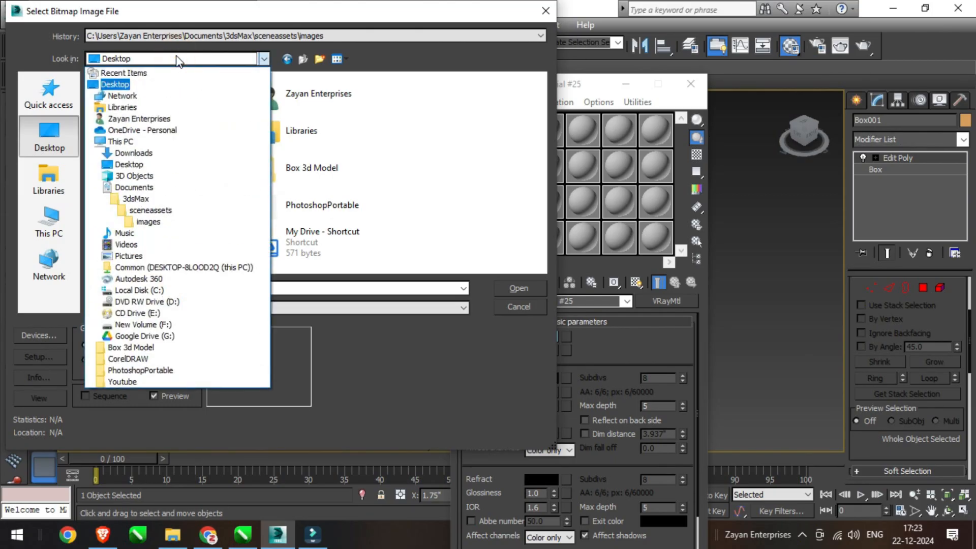
click(135, 152)
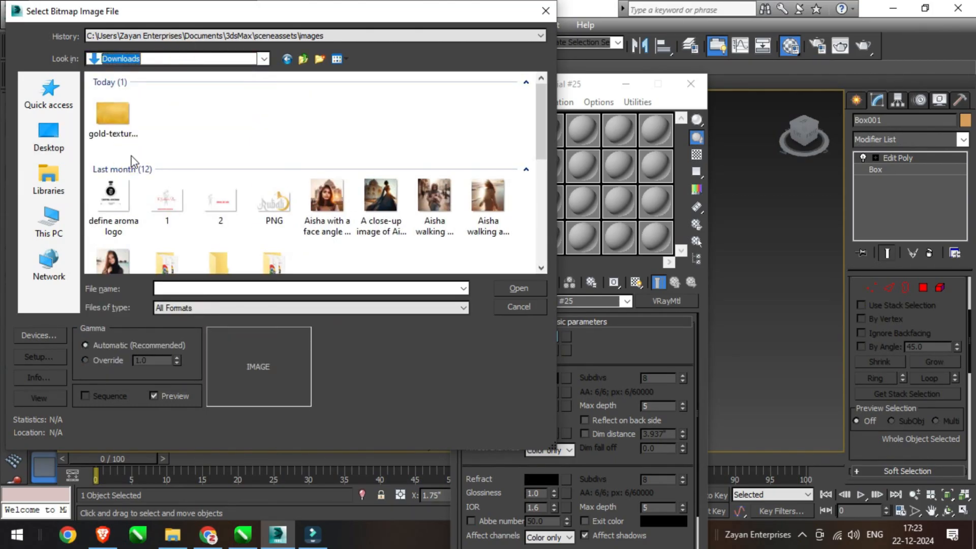
click(112, 114)
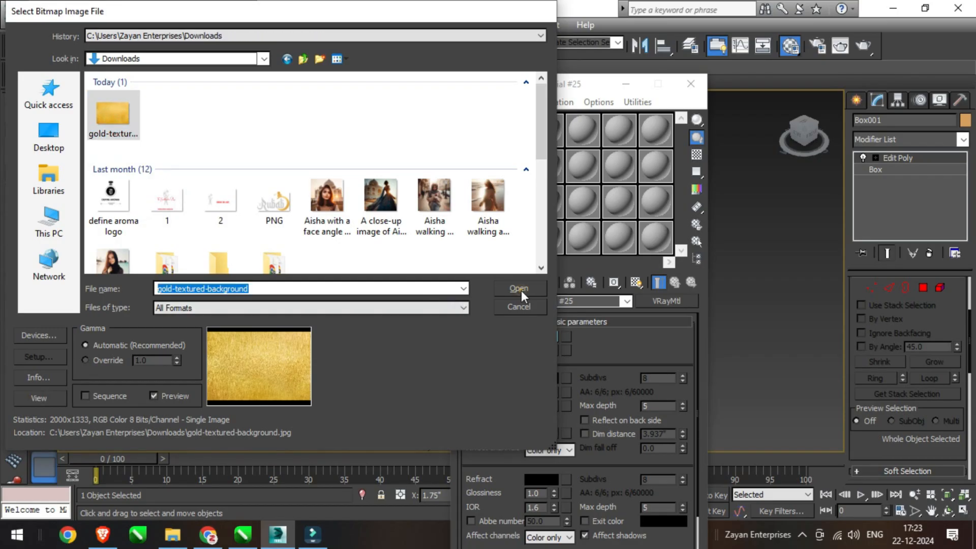
click(519, 289)
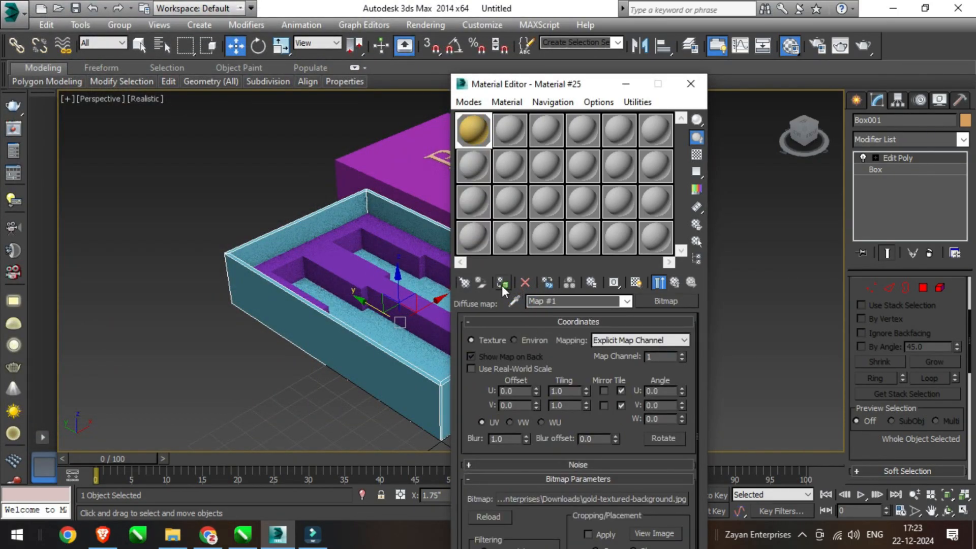
mouse_move(403, 373)
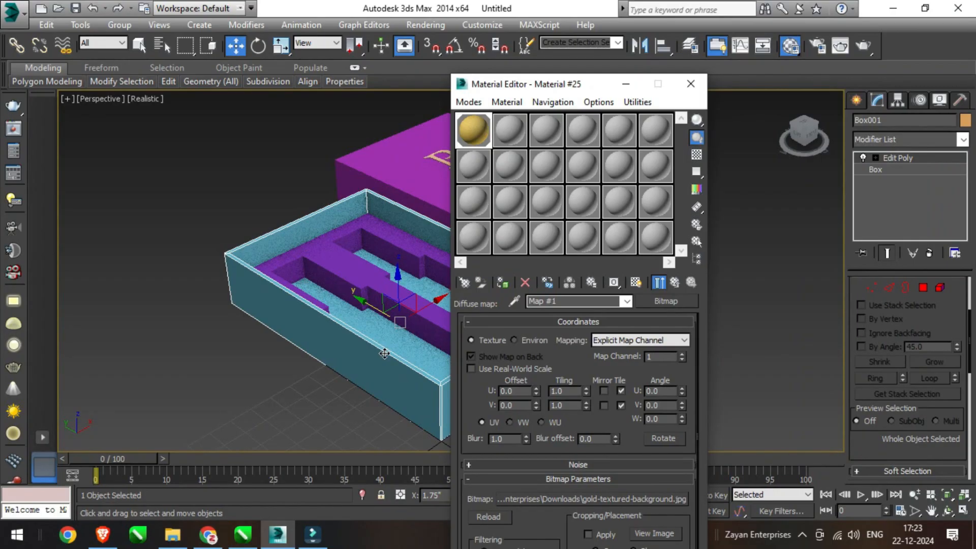
mouse_move(659, 318)
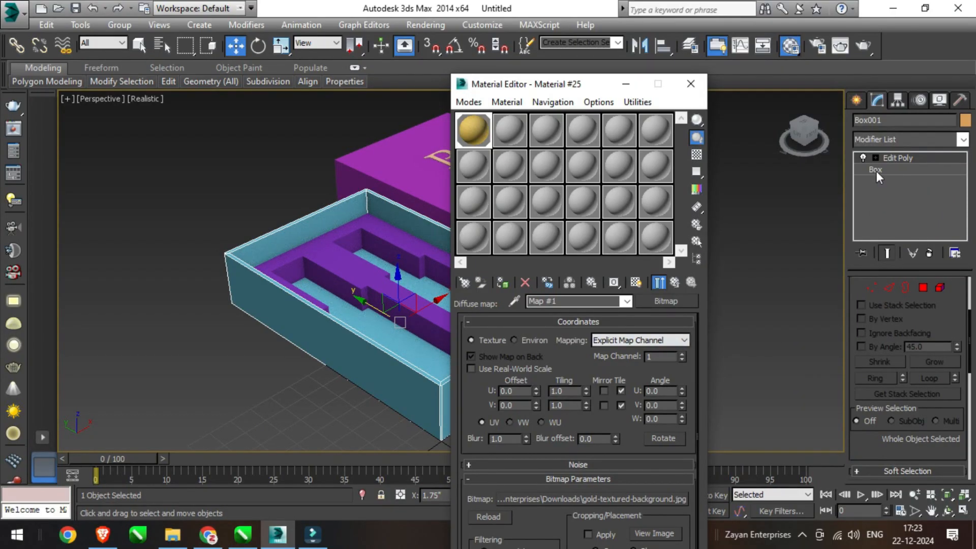
Go to the tray's base Box past the topology warning and display the gold texture in viewport
click(876, 170)
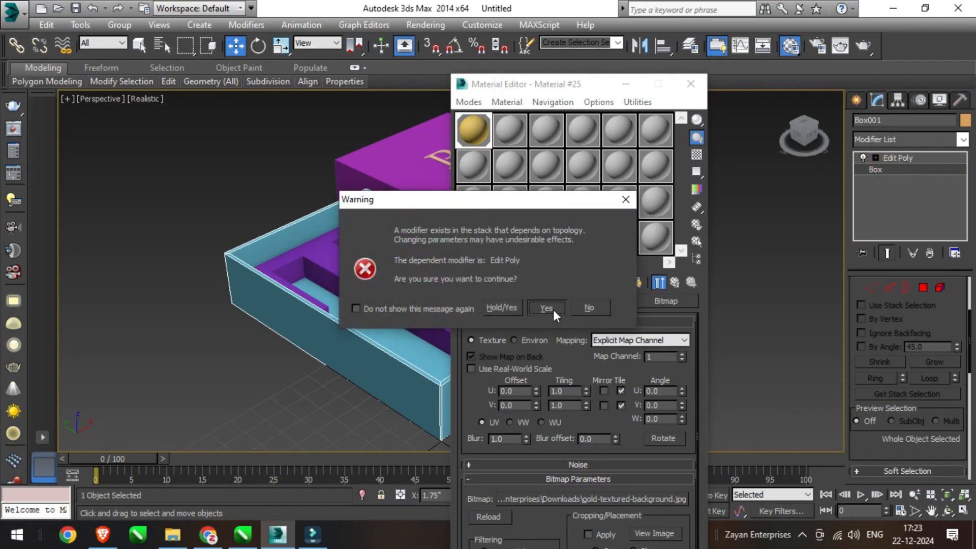
click(546, 307)
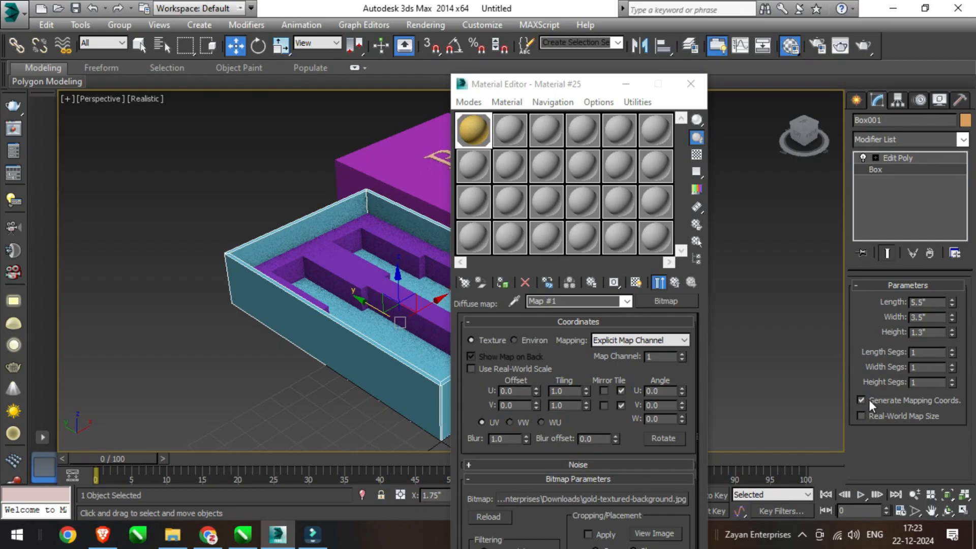
mouse_move(884, 172)
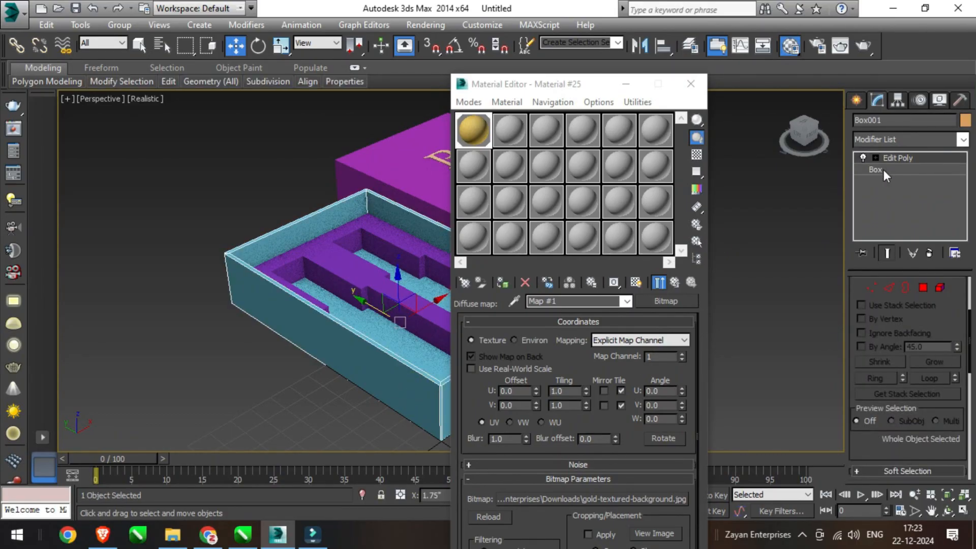
click(876, 170)
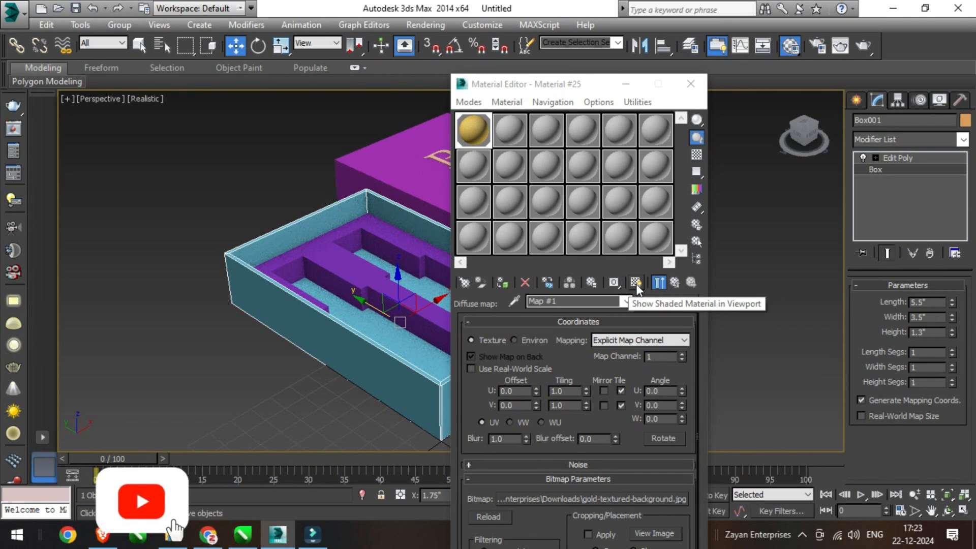
click(636, 283)
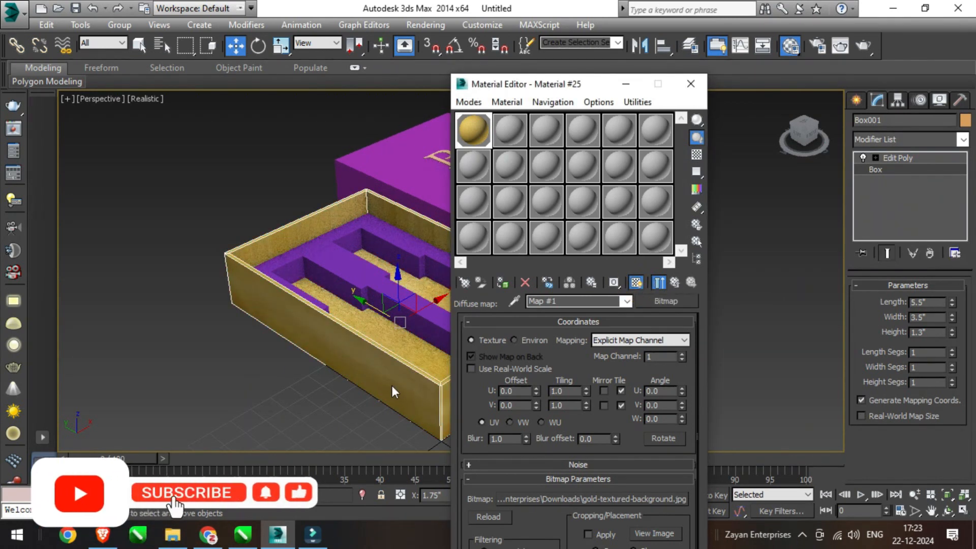